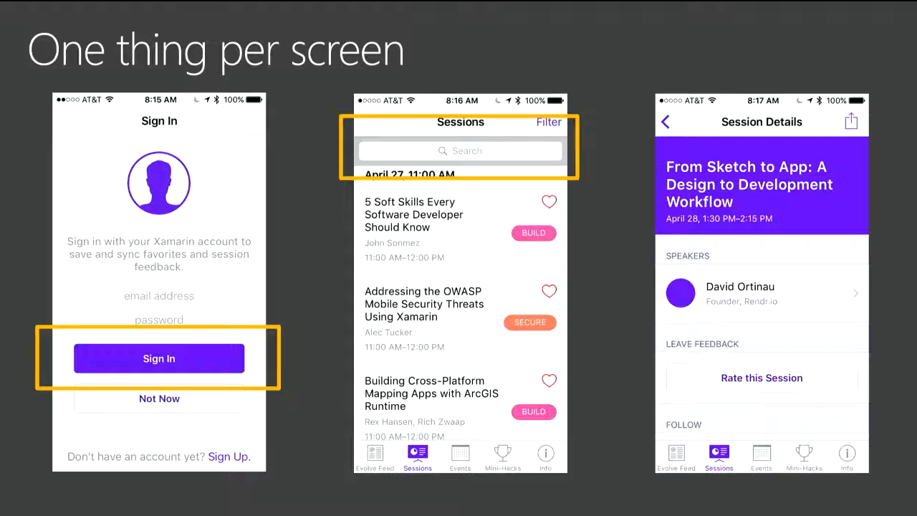
{"action": "left_click", "coordinate": [548, 290]}
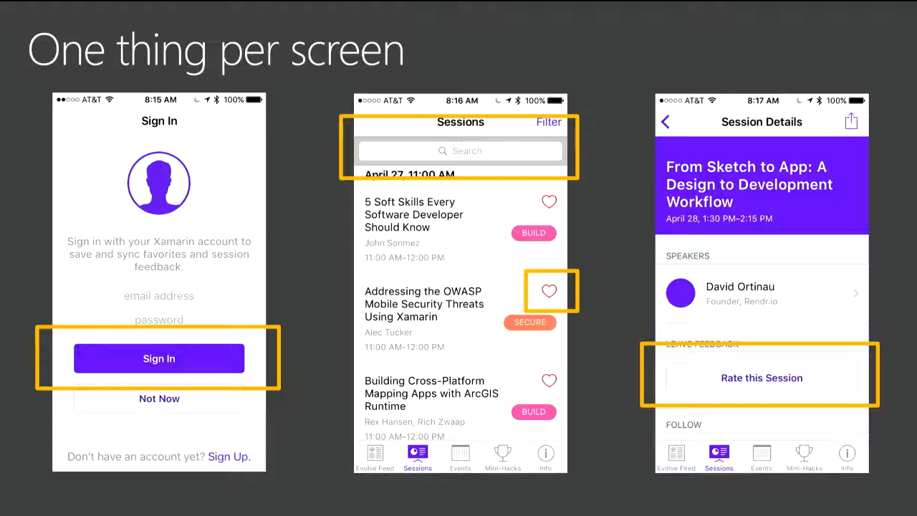
{"action": "key", "text": "right"}
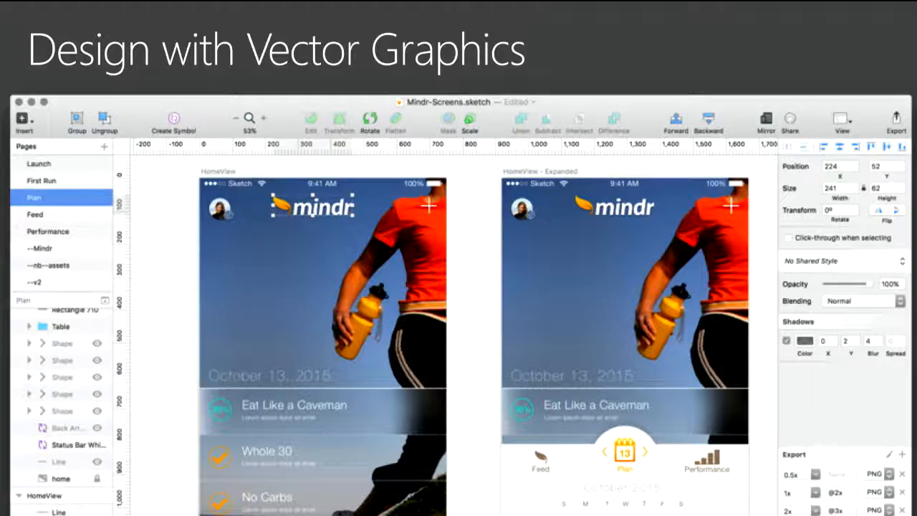
{"action": "left_click", "coordinate": [894, 120]}
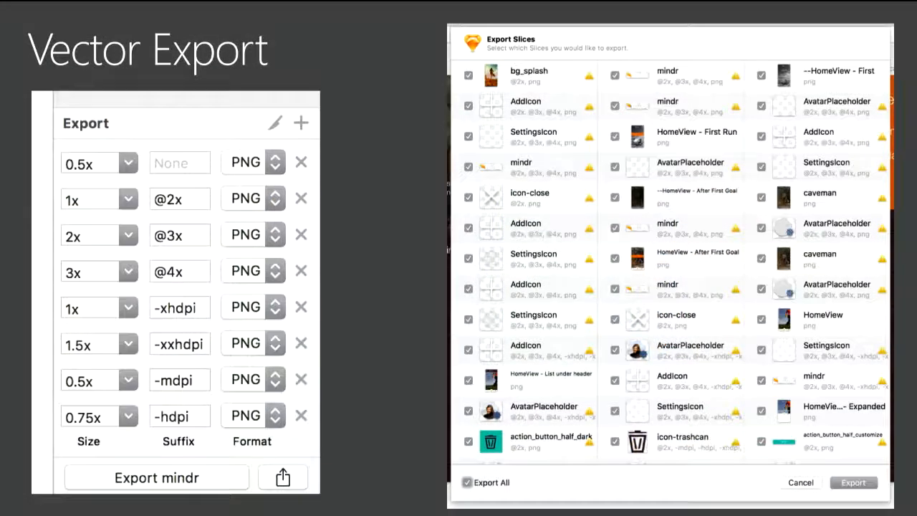